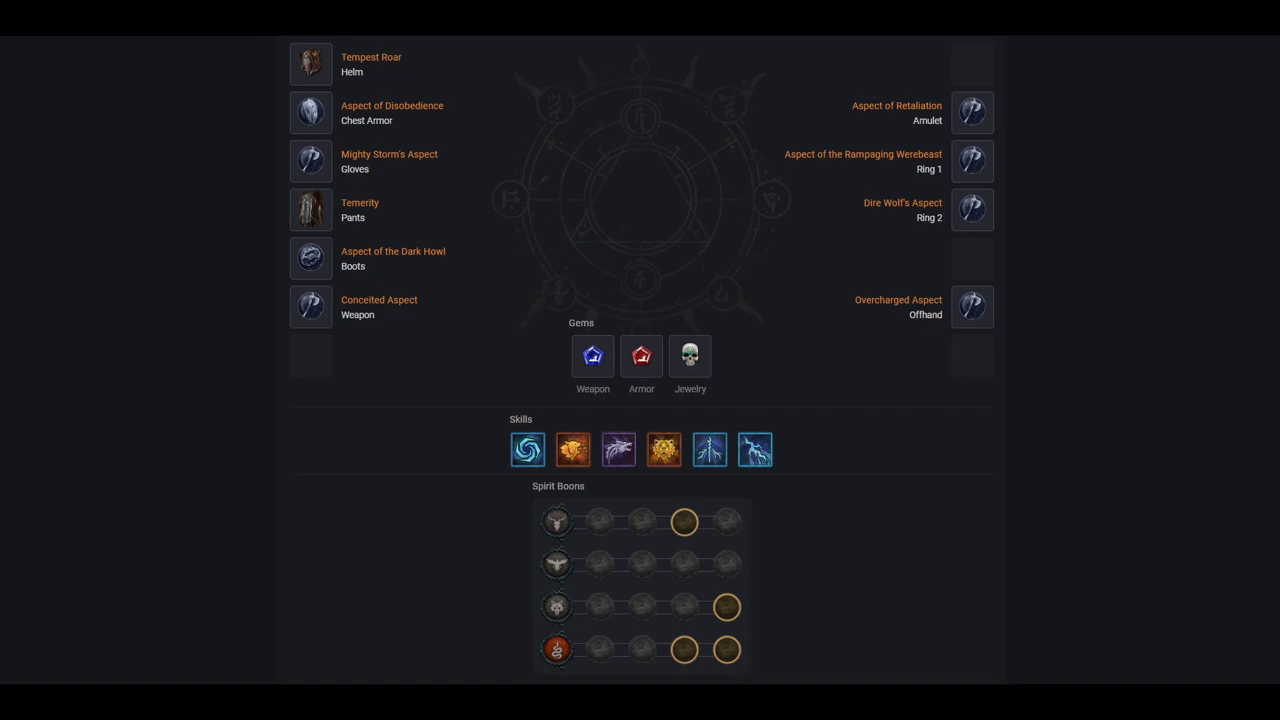
mouse_move(310, 63)
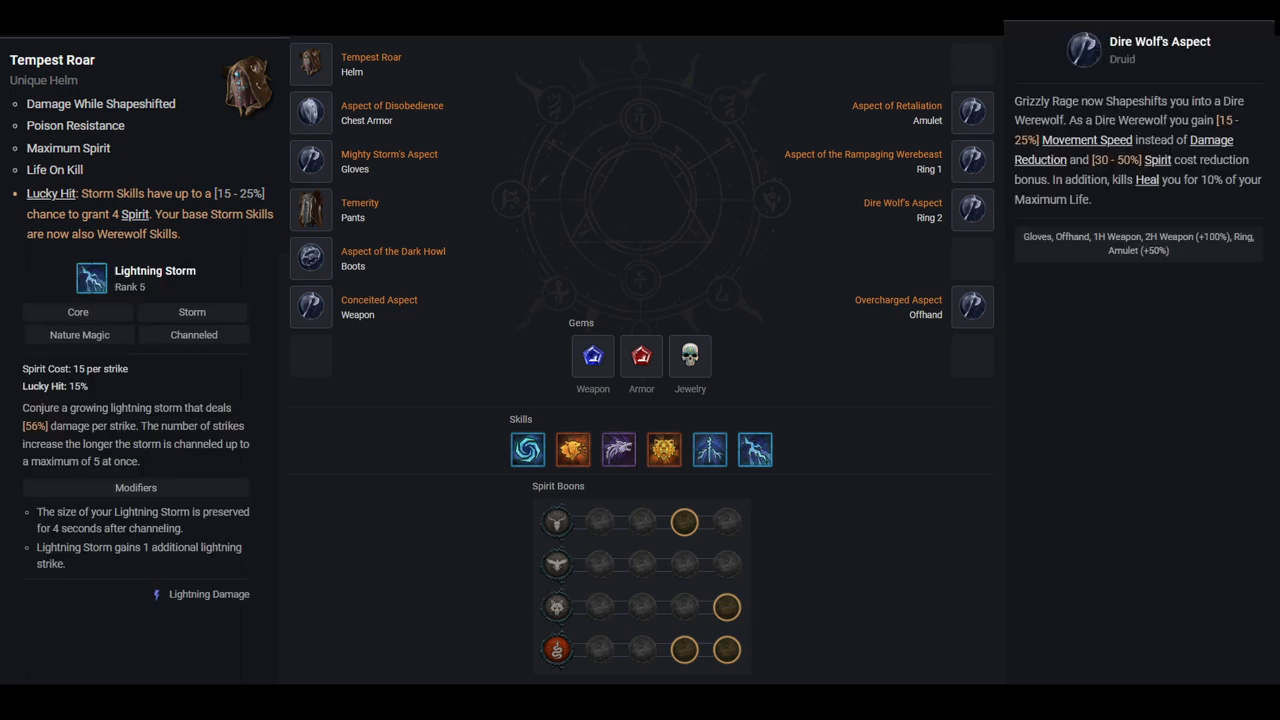
mouse_move(862, 154)
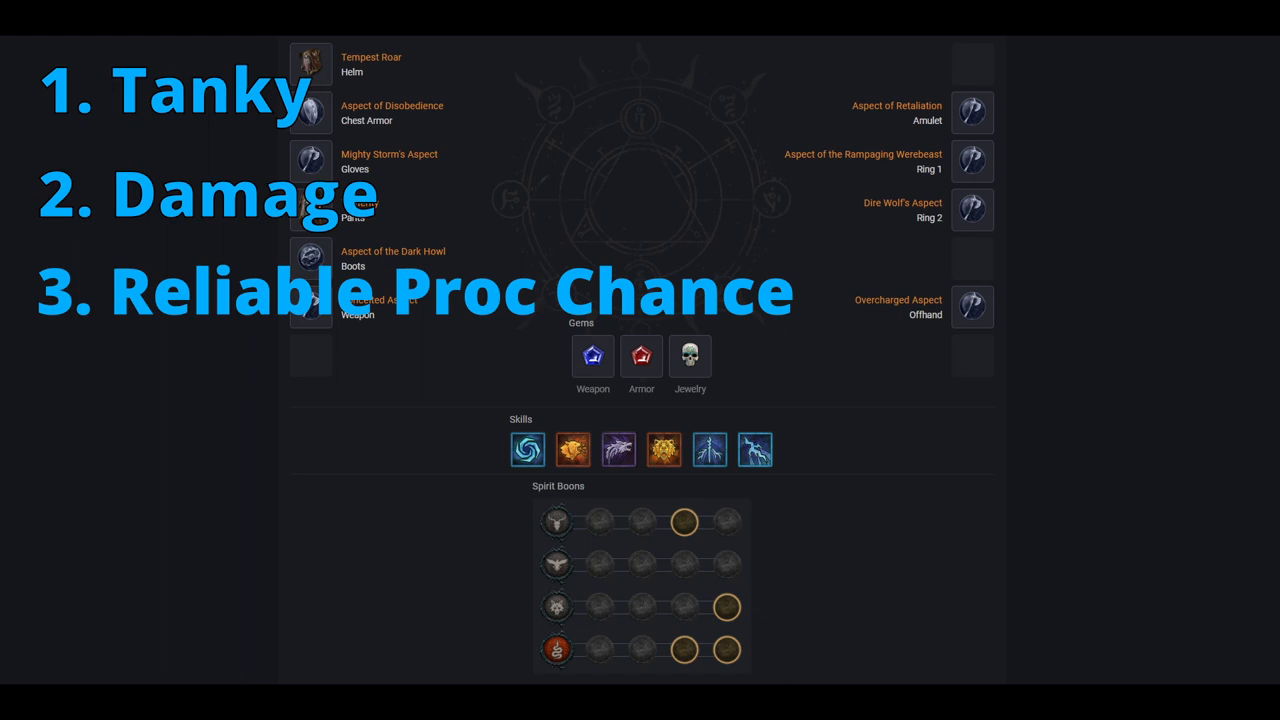
mouse_move(527, 448)
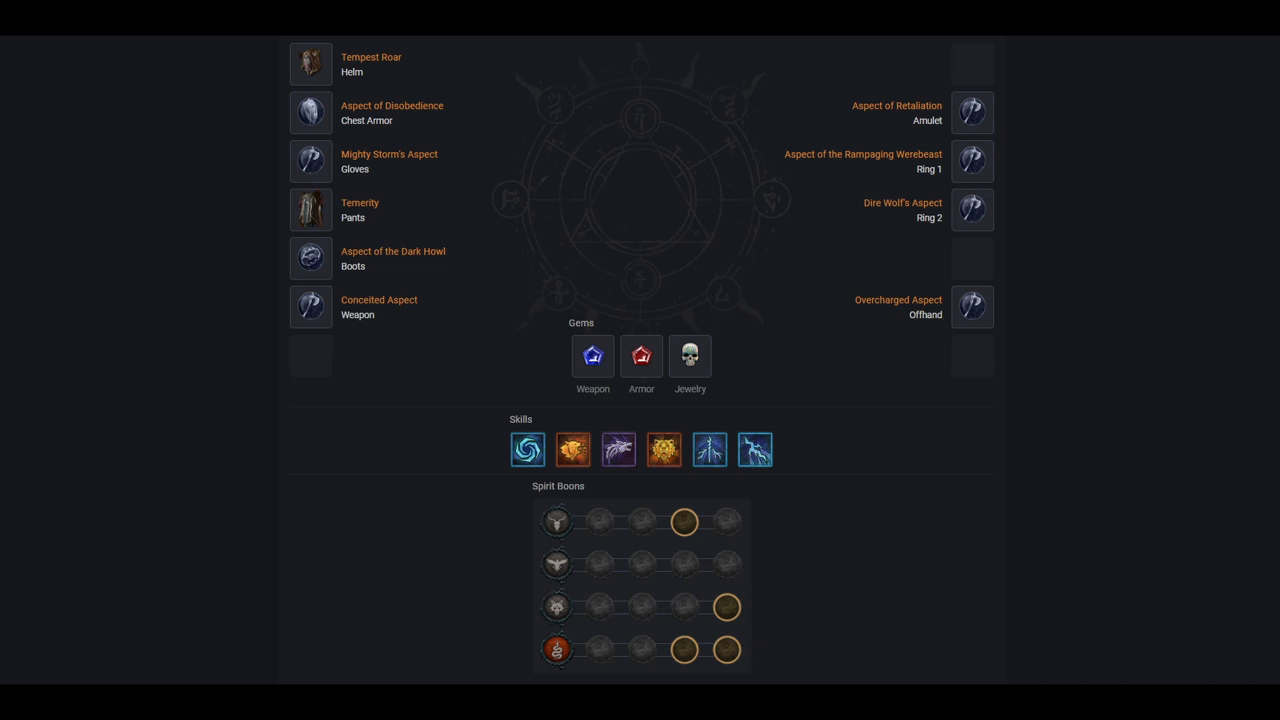
mouse_move(311, 64)
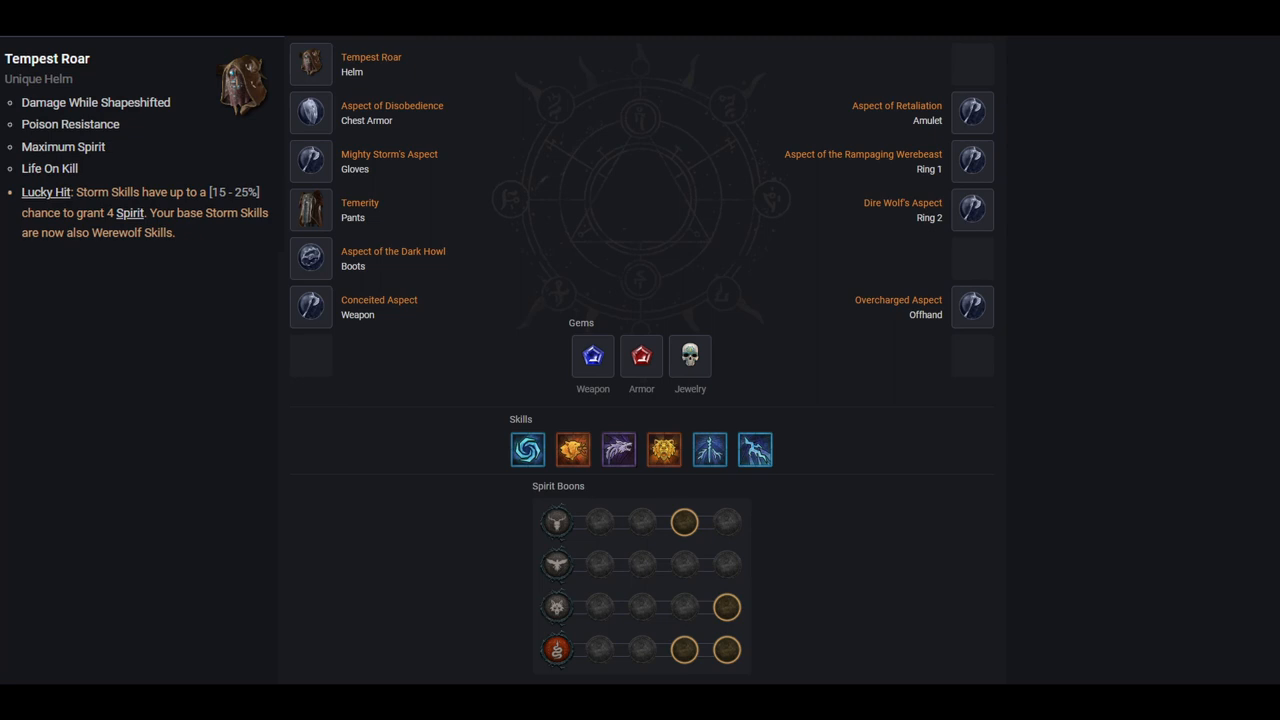
mouse_move(971, 209)
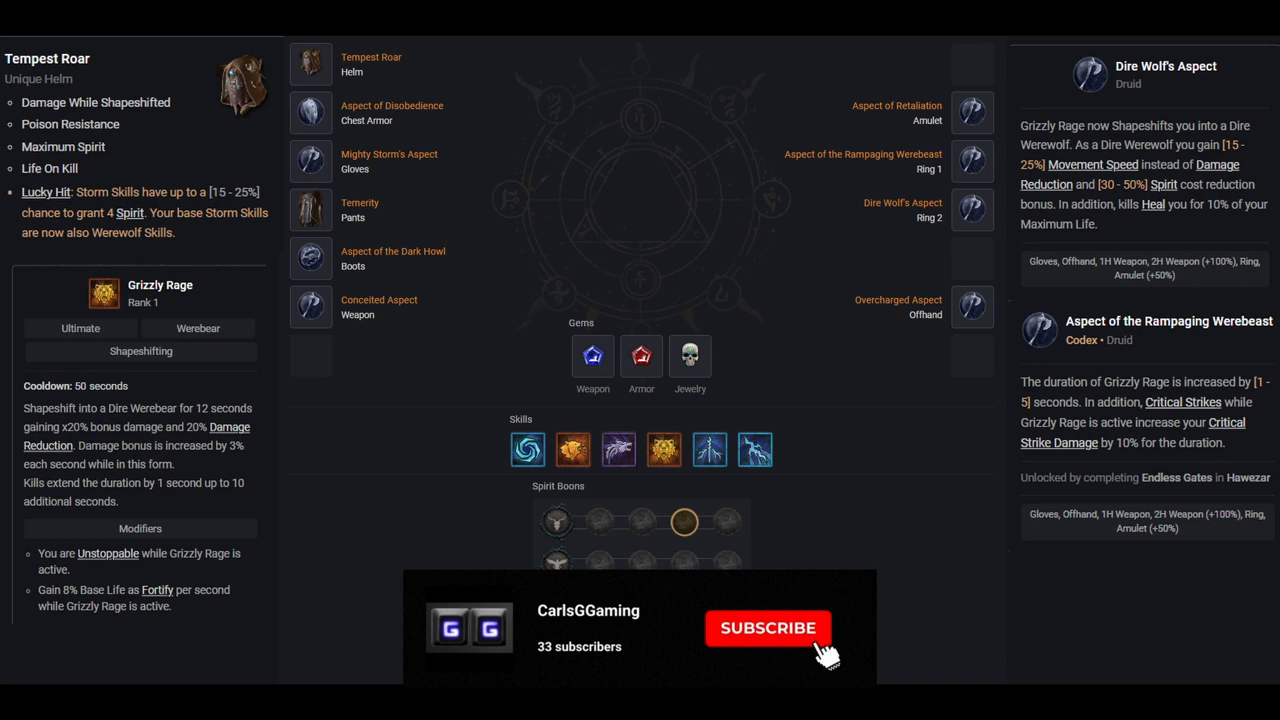
mouse_move(822, 650)
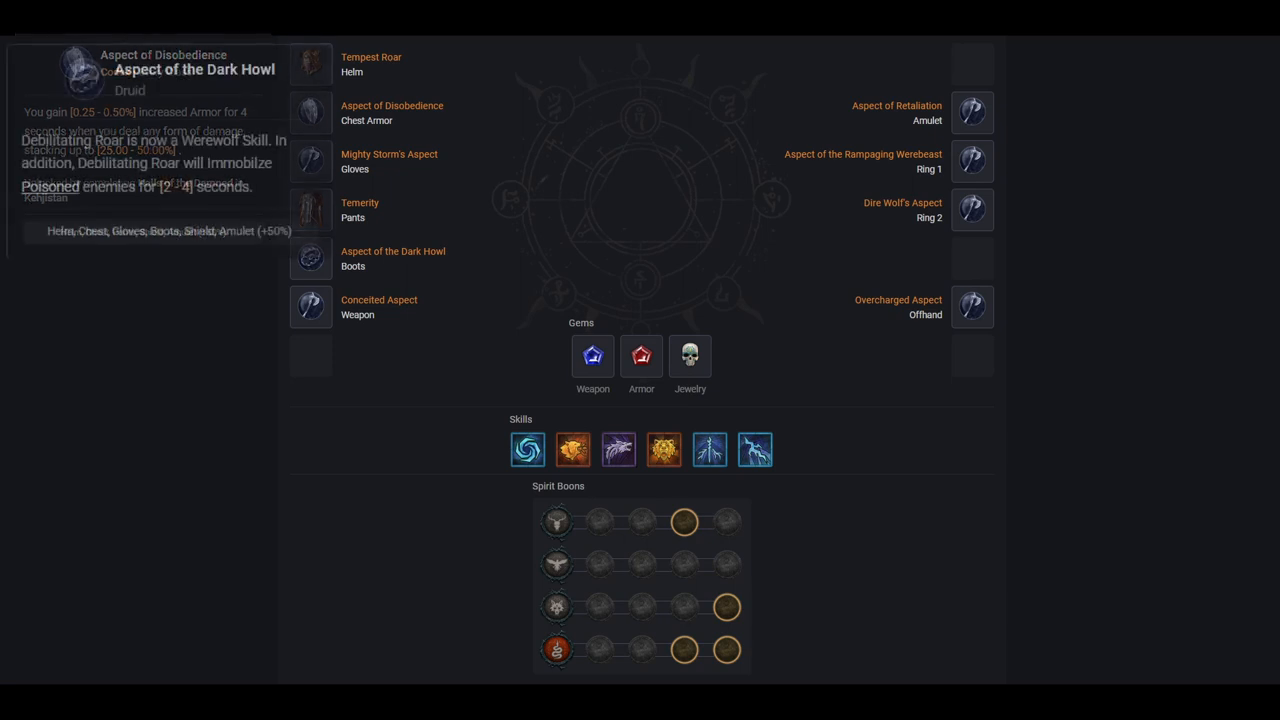
mouse_move(393, 258)
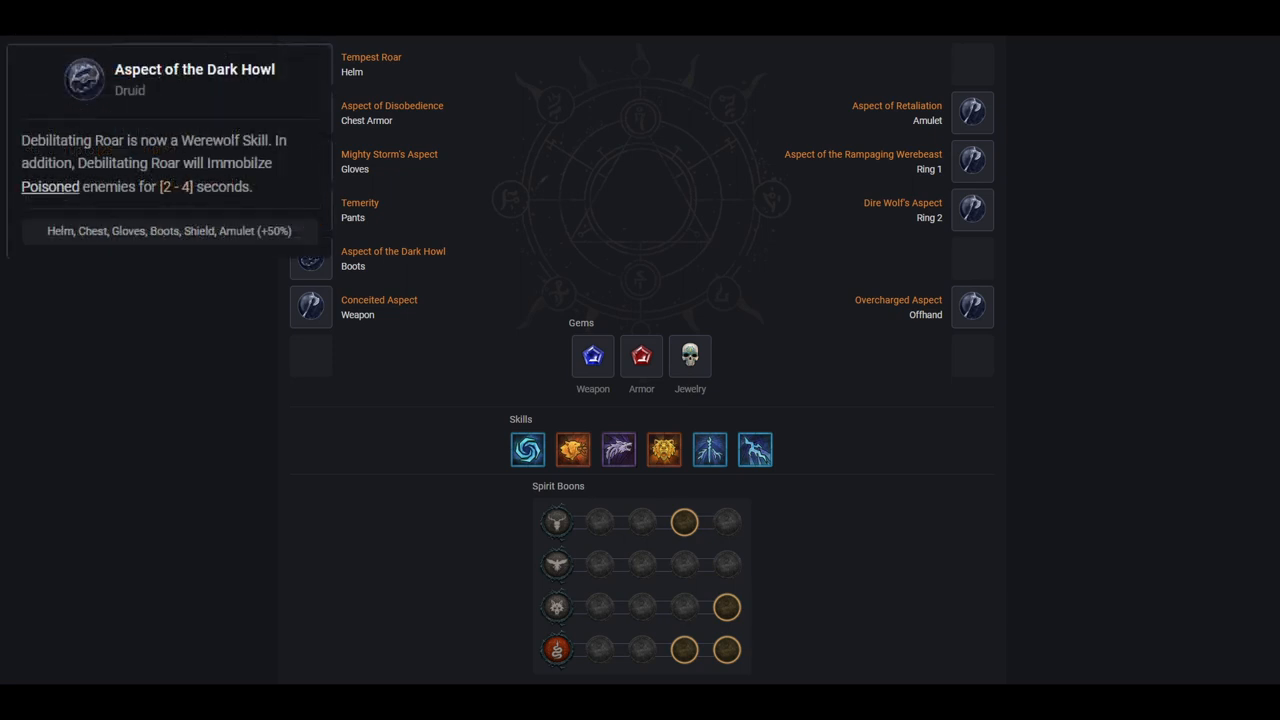